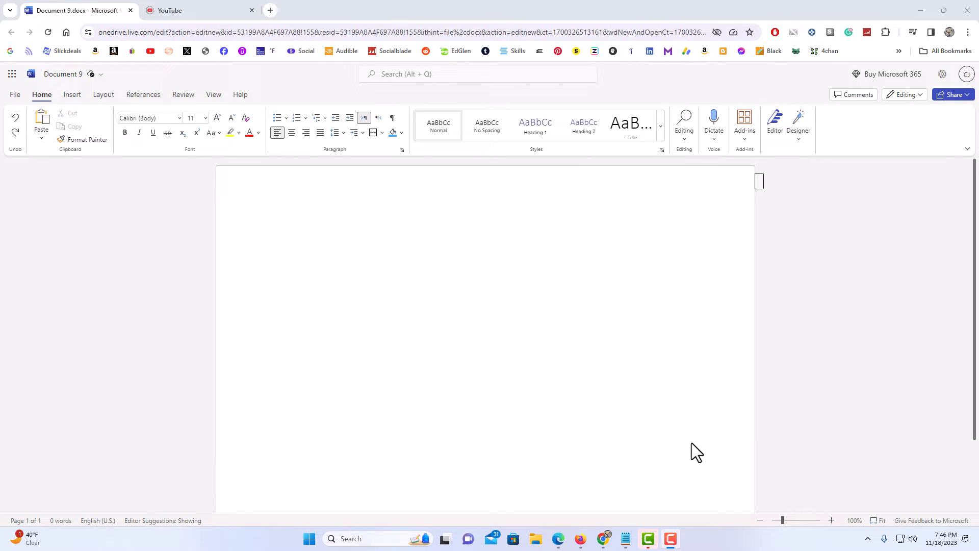
{"action": "mouse_move", "coordinate": [633, 428]}
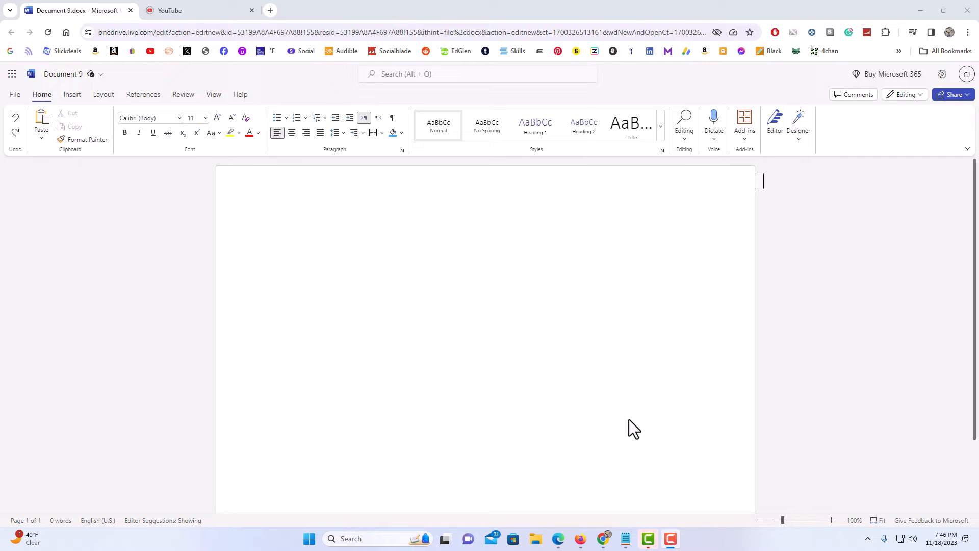
{"action": "mouse_move", "coordinate": [528, 384]}
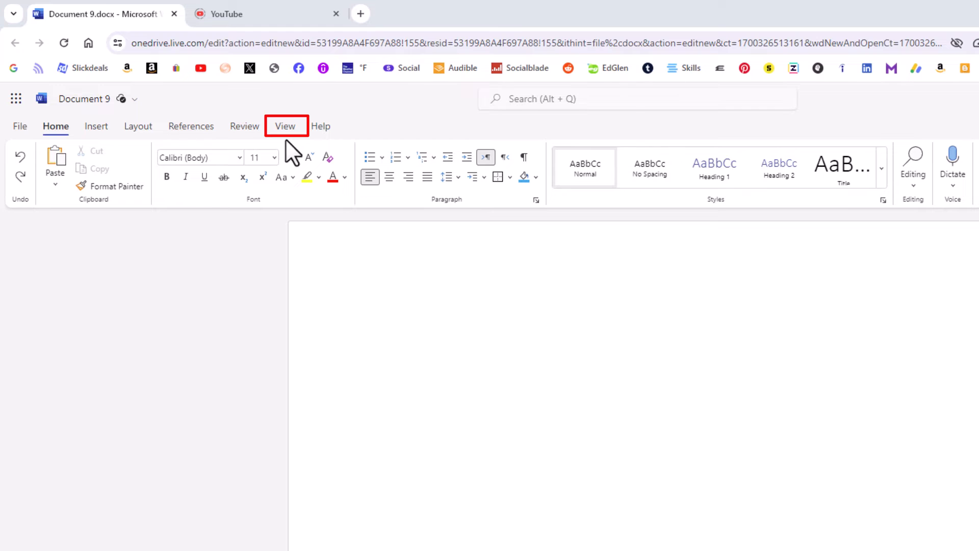
Switch the ribbon to the View options for the blank Document 9.
{"action": "left_click", "coordinate": [285, 126]}
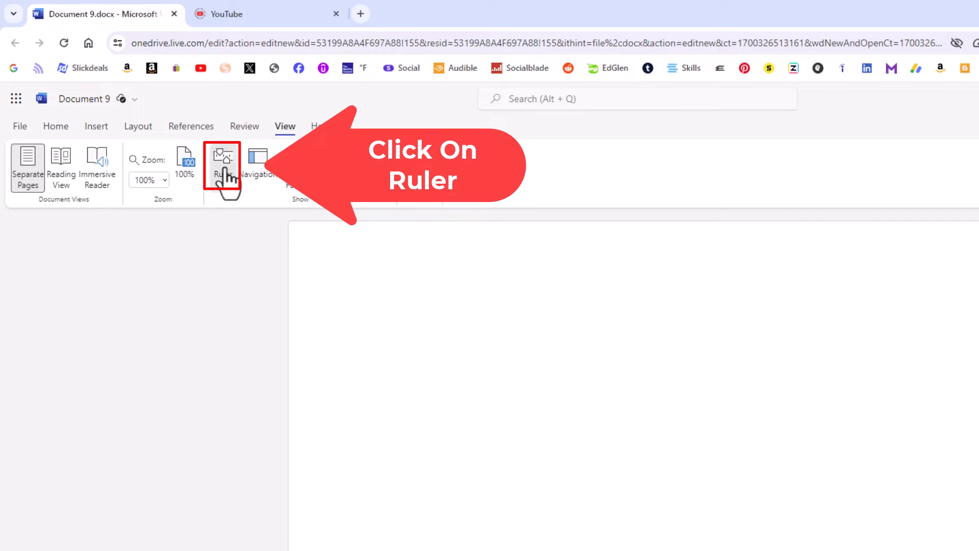
Turn on the Ruler so rulers appear along the top and left page edges.
{"action": "left_click", "coordinate": [223, 158]}
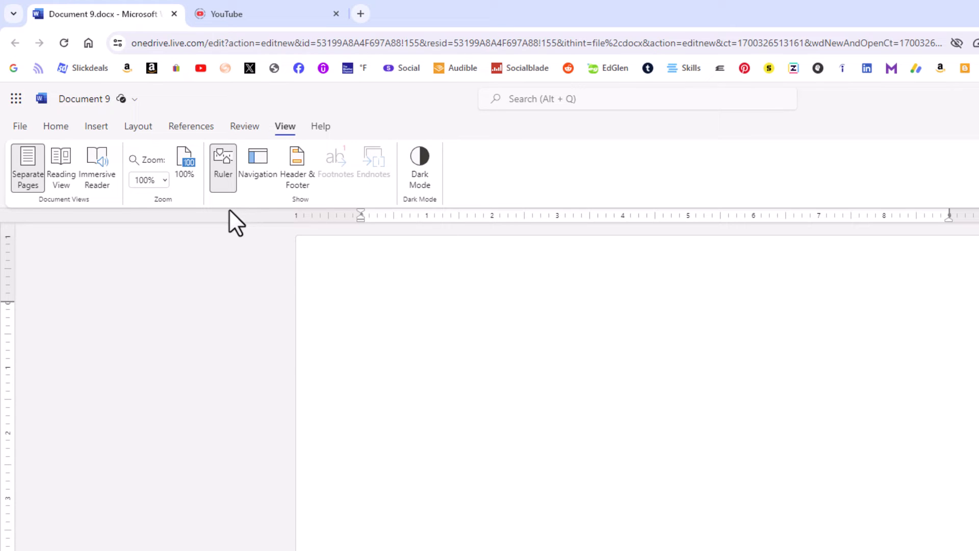
Turn the Ruler off again, leaving Document 9 blank without rulers.
{"action": "left_click", "coordinate": [362, 308]}
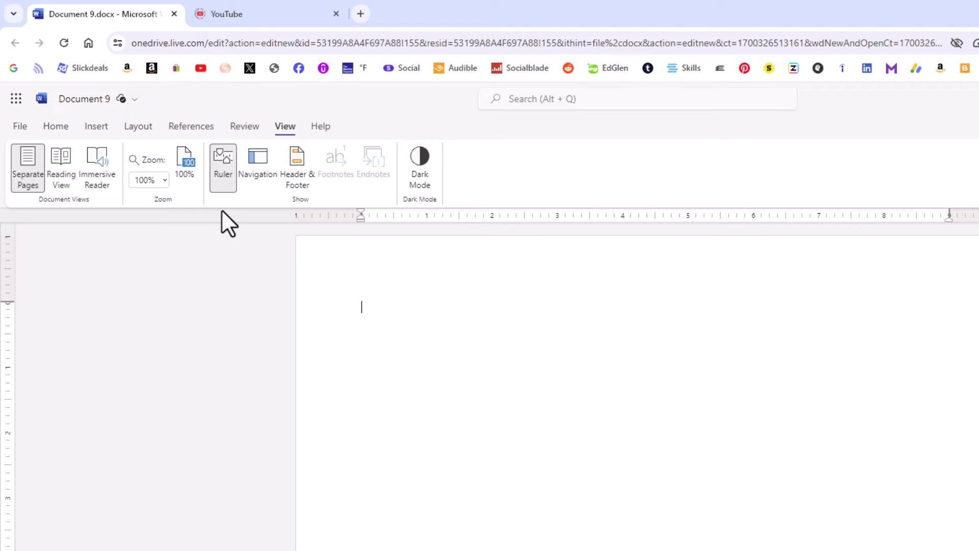
{"action": "left_click", "coordinate": [223, 158]}
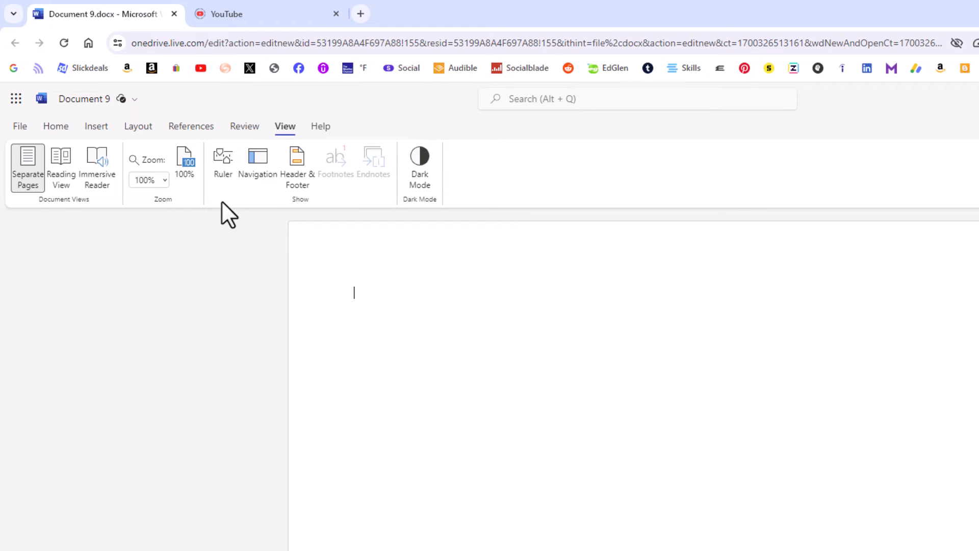
{"action": "mouse_move", "coordinate": [263, 308]}
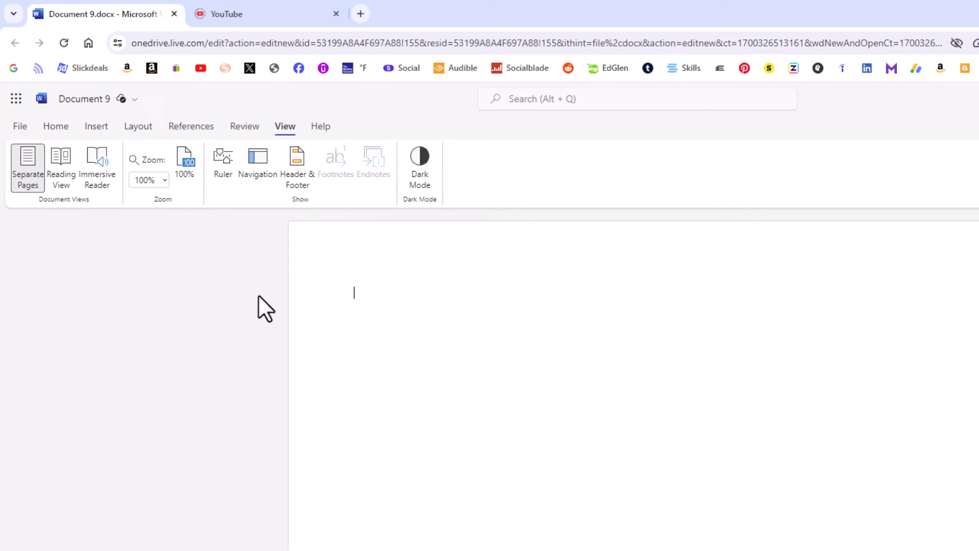